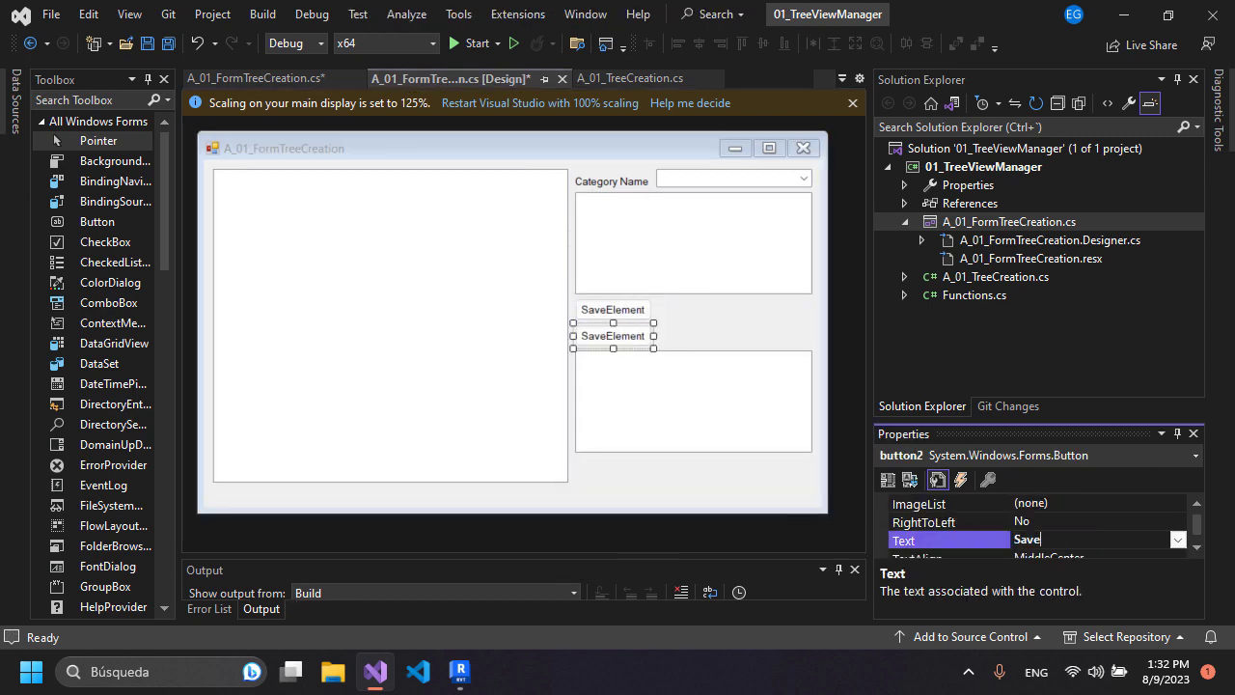
Place the Save/Delete Element, SaveToFile and Load File buttons, text box and Selected Type/Element labels
left_click(612, 336)
type("bt")
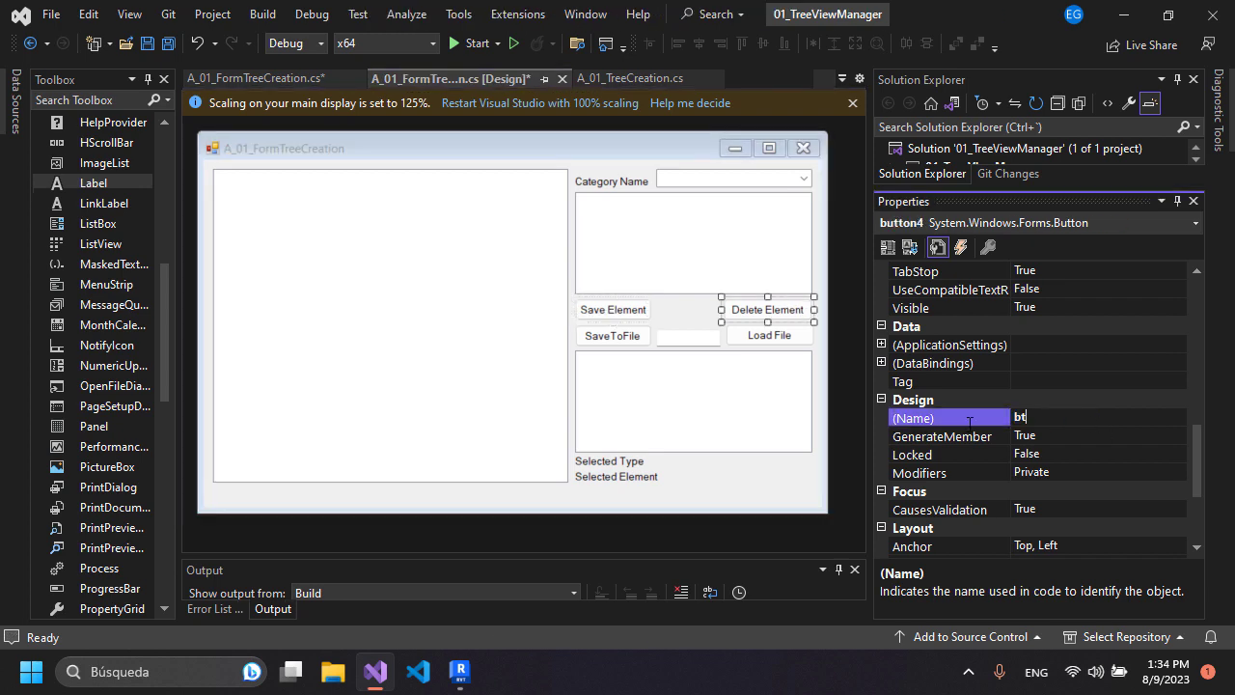
left_click(608, 460)
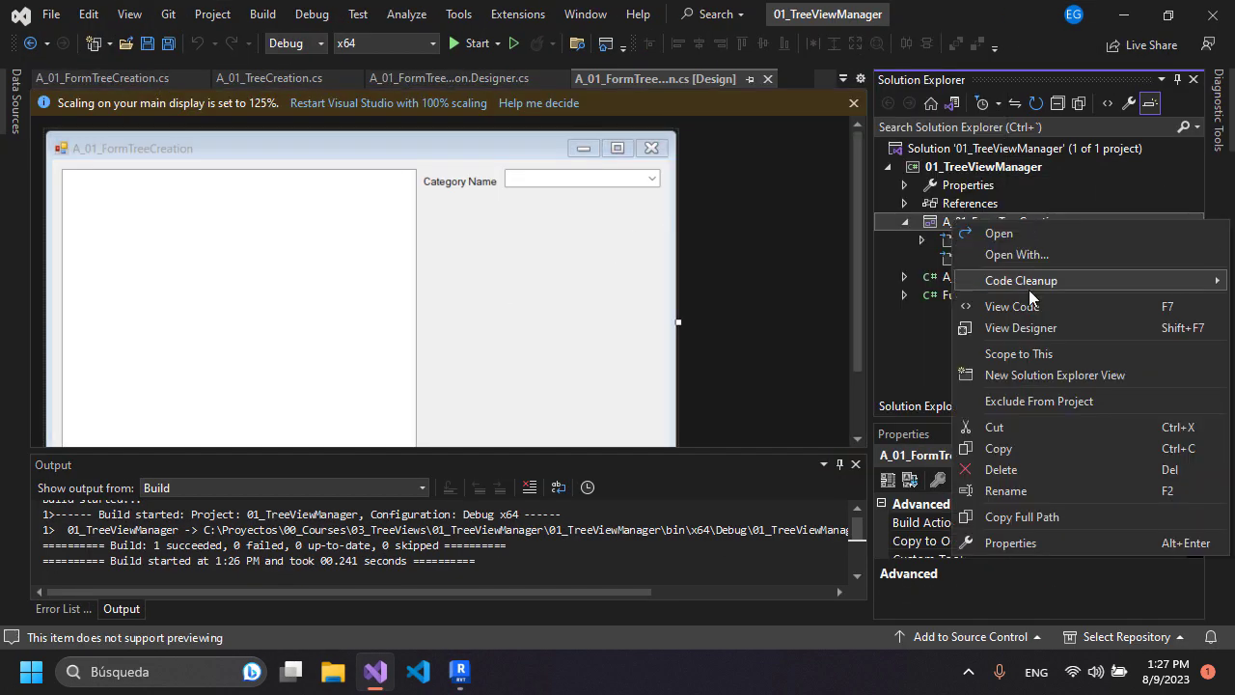
Add the Settings FilePath check calling btLoadFile_Click on form load, then run the form in Revit
left_click(1011, 306)
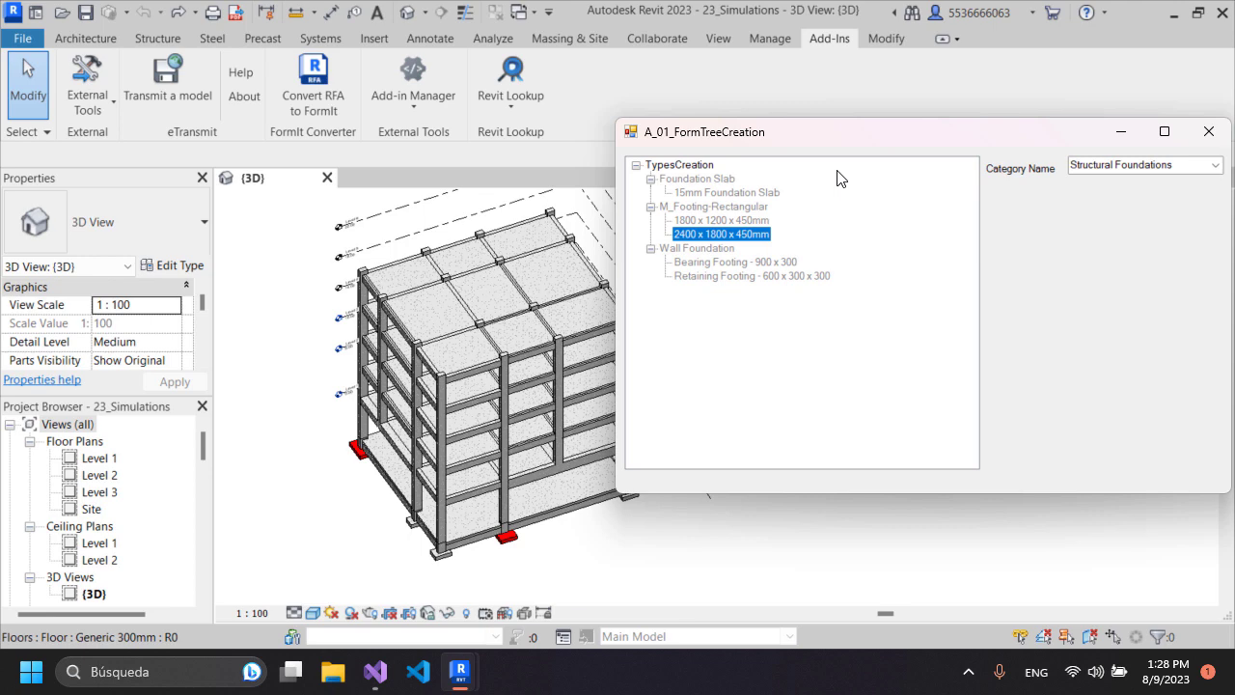
left_click(417, 672)
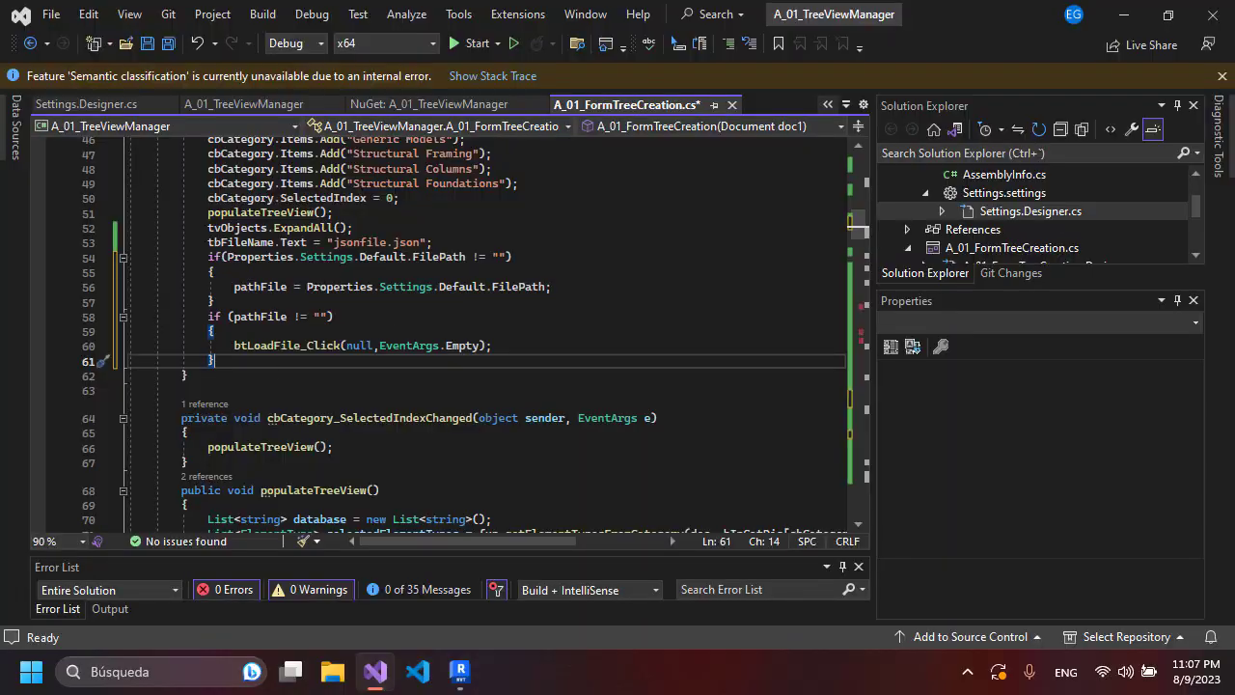
left_click(459, 671)
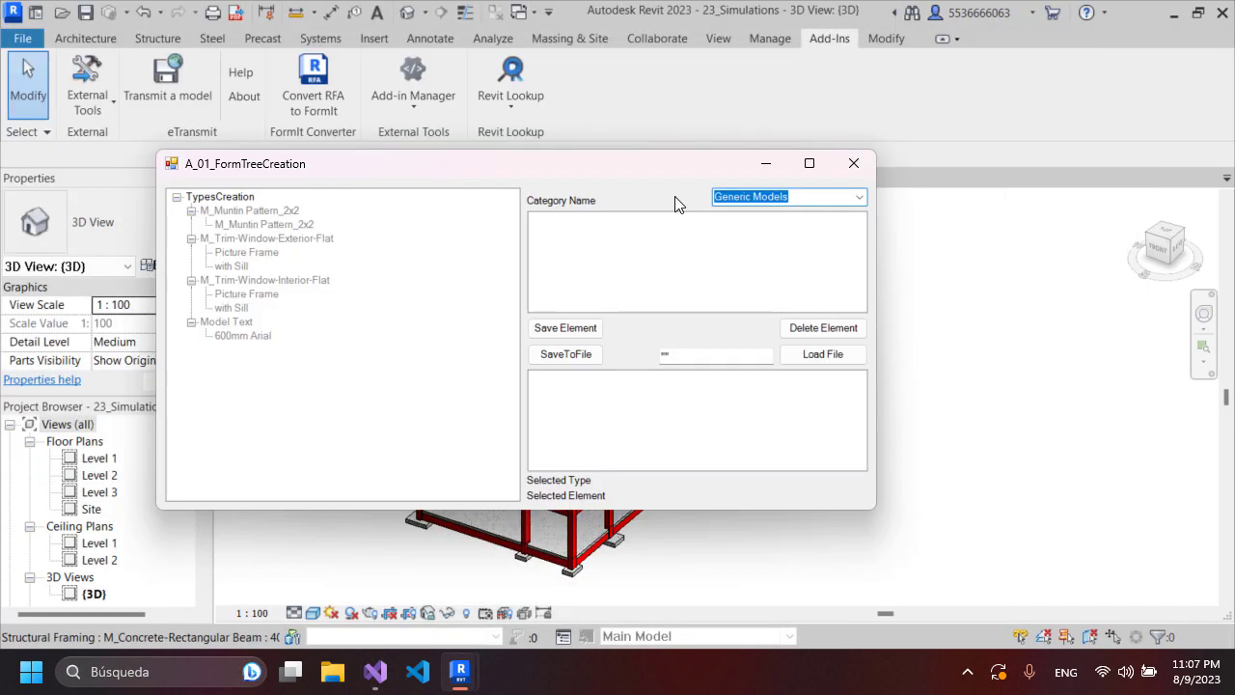